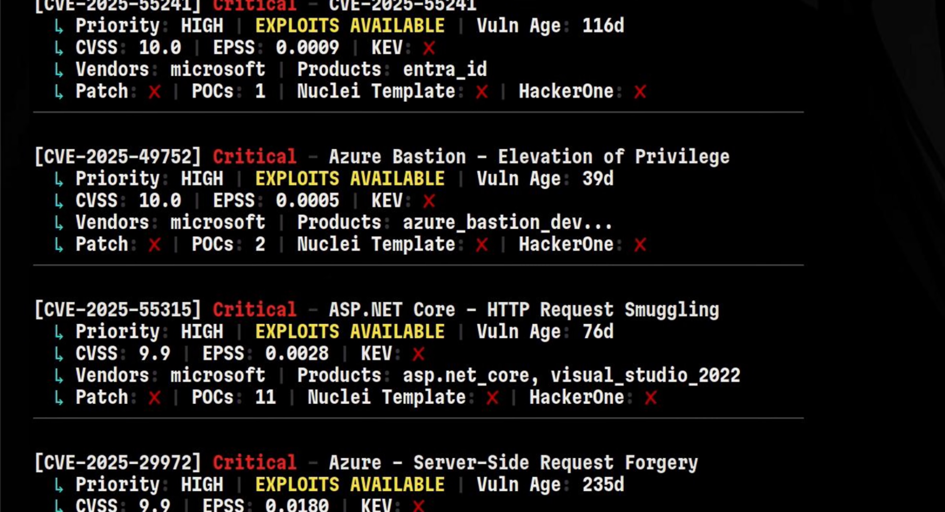
- Scroll through the critical Microsoft CVE results before clearing the terminal
{"action": "scroll", "scroll_direction": "down", "scroll_amount": 3}
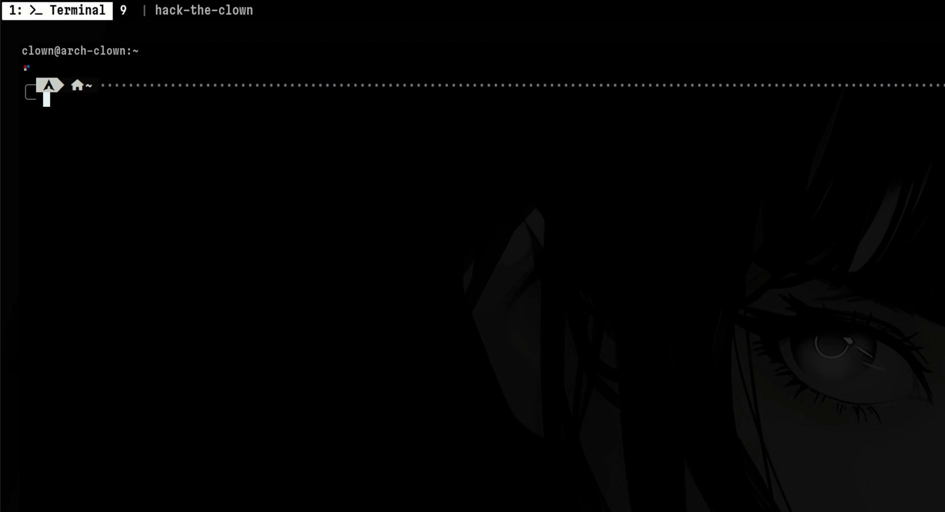
- Run go install github.com/projectdiscovery/cvemap/cmd/vulnx@latest to install vulnx
{"action": "type", "text": "go"}
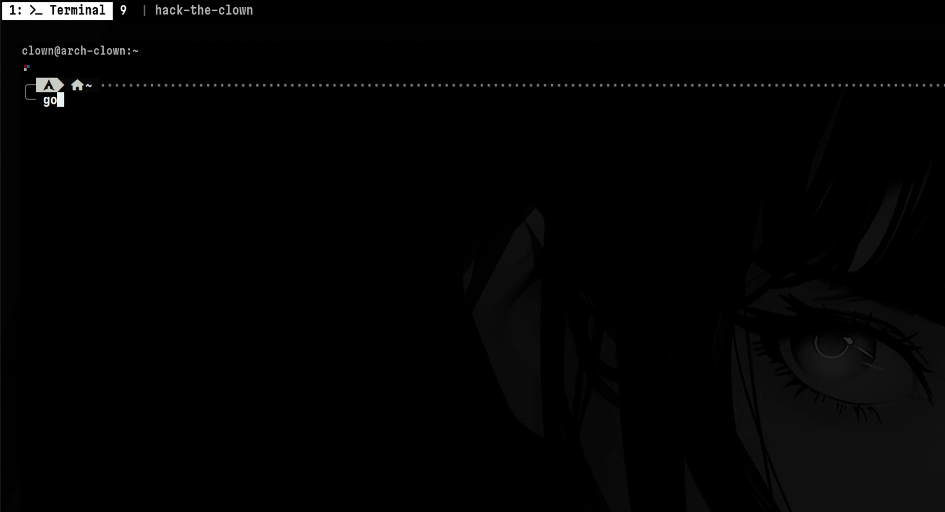
{"action": "type", "text": "install github.com/projectdiscovery/cvemap/cmd/vulnx@latest"}
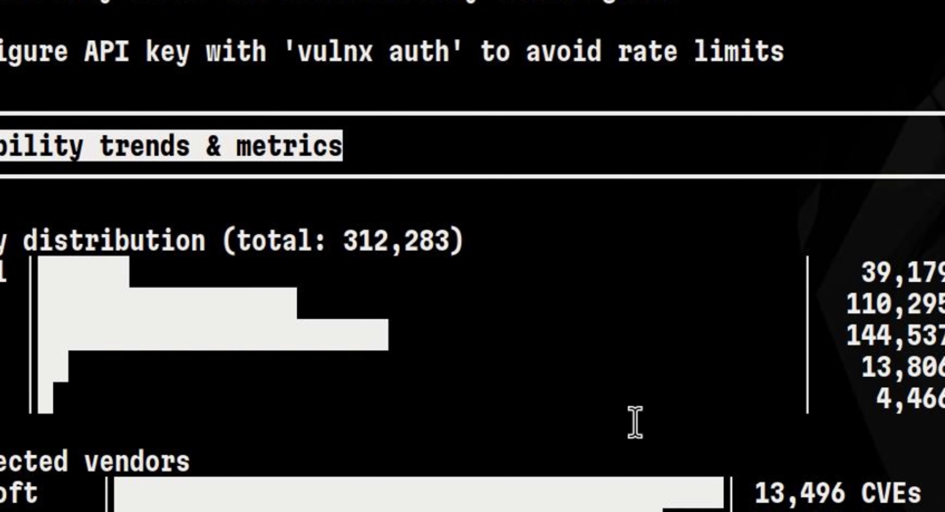
- Review the trends report's top vulnerability types, highlighting buffer_overflow, and known exploited counts
{"action": "scroll", "scroll_direction": "down", "scroll_amount": 3}
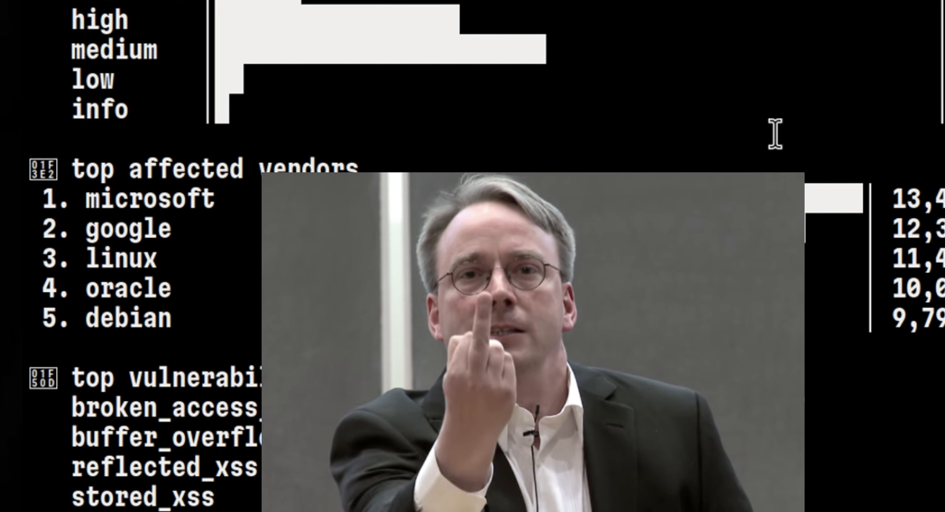
{"action": "scroll", "scroll_direction": "down", "scroll_amount": 3}
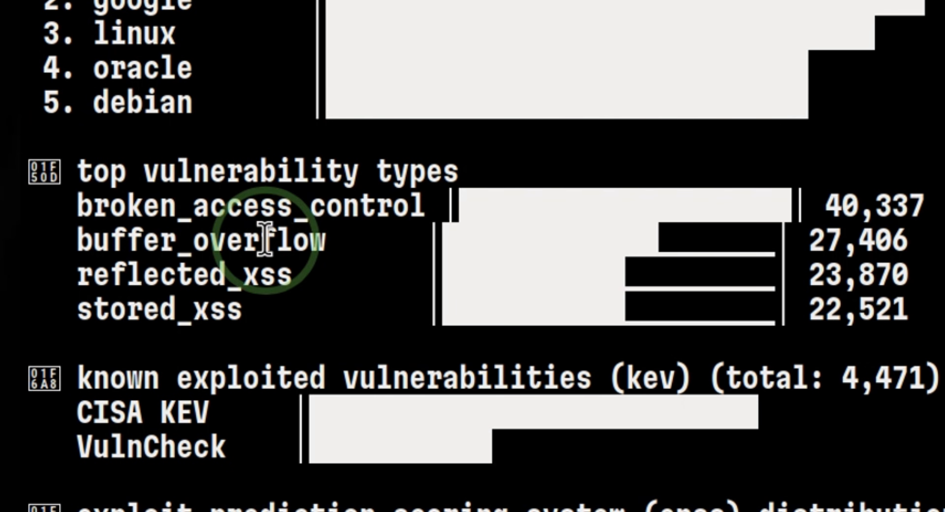
{"action": "double_click", "coordinate": [200, 240]}
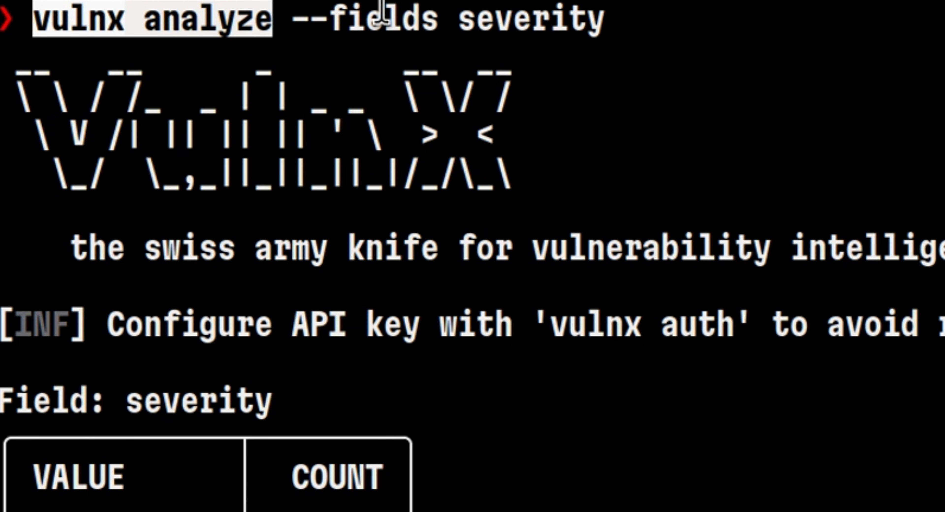
- Review vulnx analyze output grouped by severity and by affected_products.vendor
{"action": "double_click", "coordinate": [362, 20]}
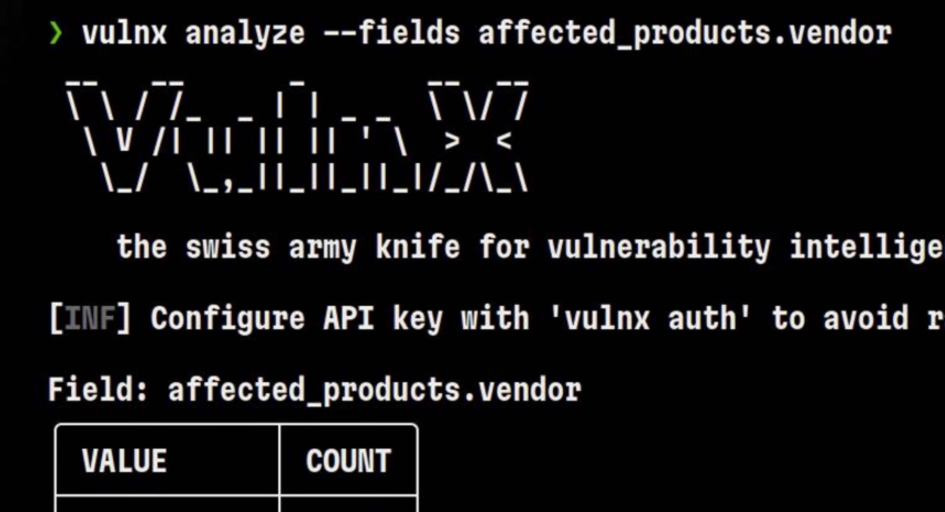
{"action": "scroll", "scroll_direction": "down", "scroll_amount": 3}
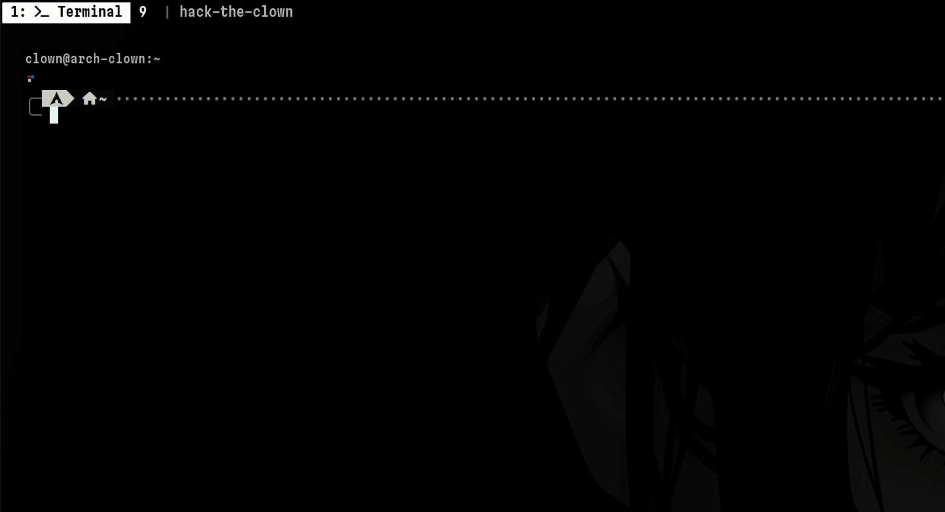
- Run vulnx search apache and review the resulting CVEs such as NiFi and Log4j
{"action": "type", "text": "vul"}
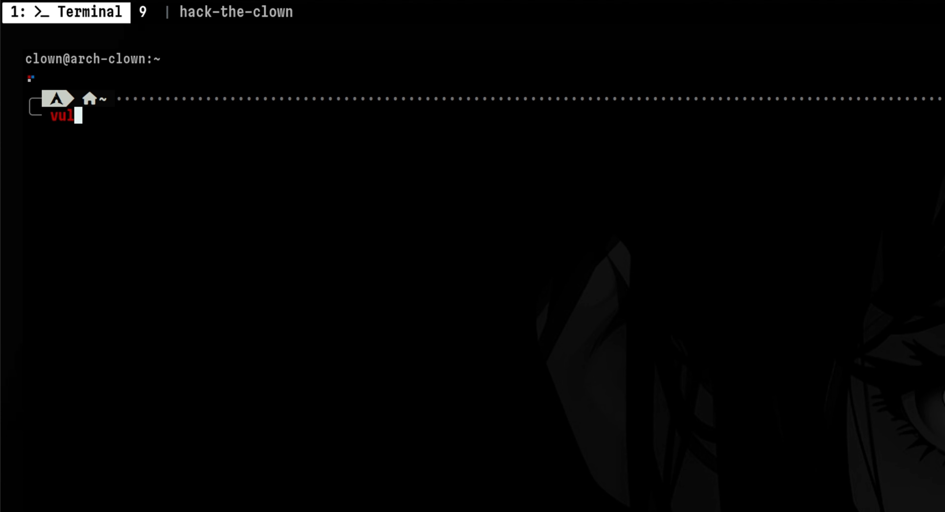
{"action": "type", "text": "nx search apache"}
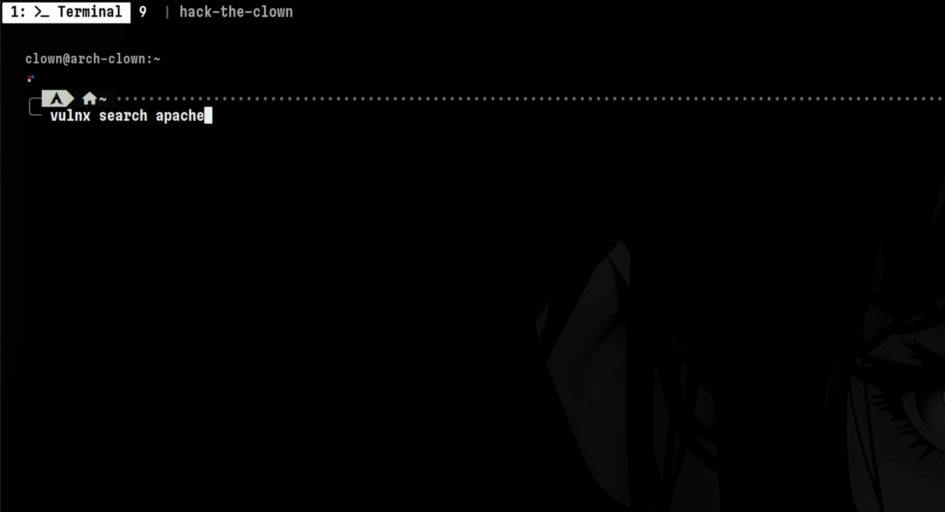
{"action": "key", "text": "Return"}
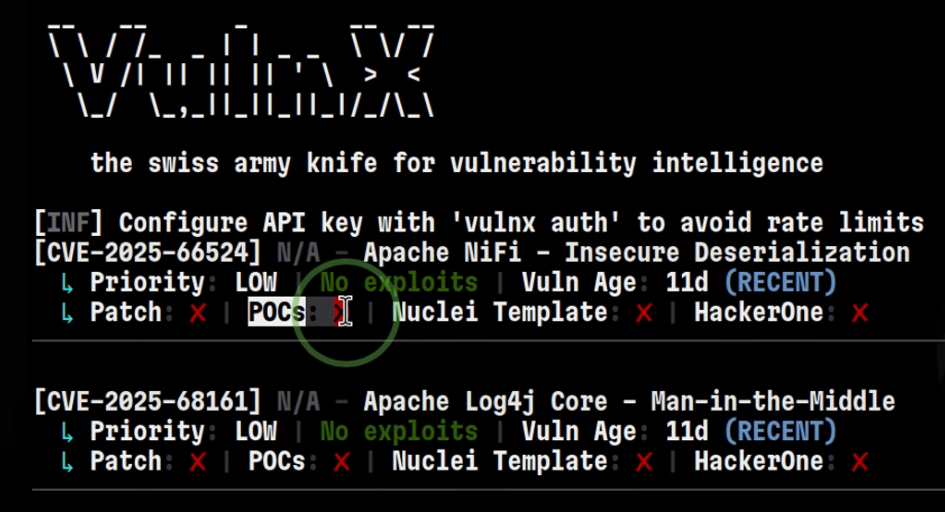
{"action": "mouse_move", "coordinate": [672, 283]}
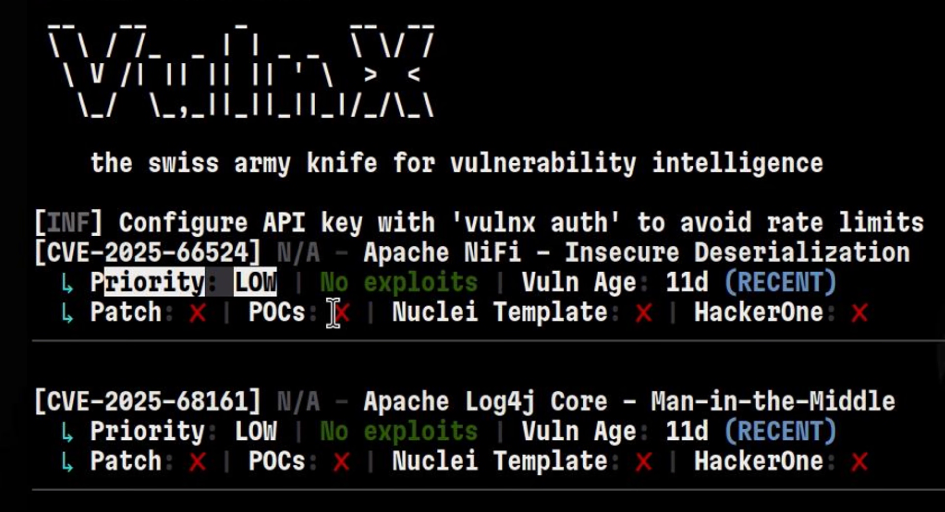
{"action": "scroll", "scroll_direction": "down", "scroll_amount": 3}
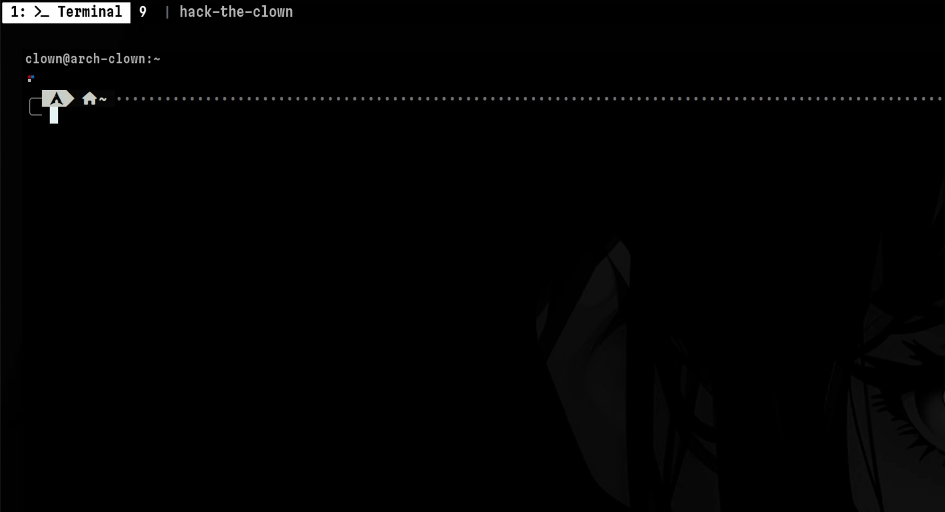
- Run vulnx id CVE-2025-46295 and review its summary, risk, remediation and affected products
{"action": "type", "text": "vulnx"}
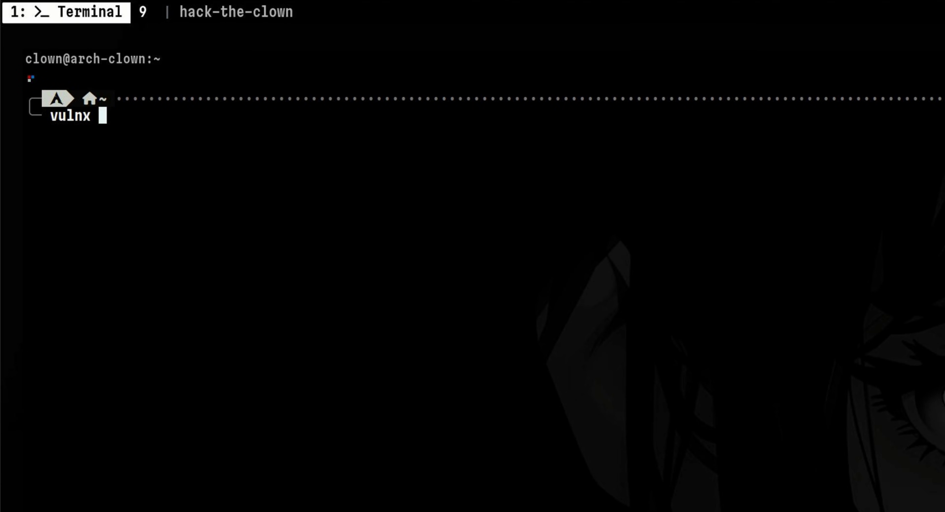
{"action": "type", "text": "id CVE-2025-46295"}
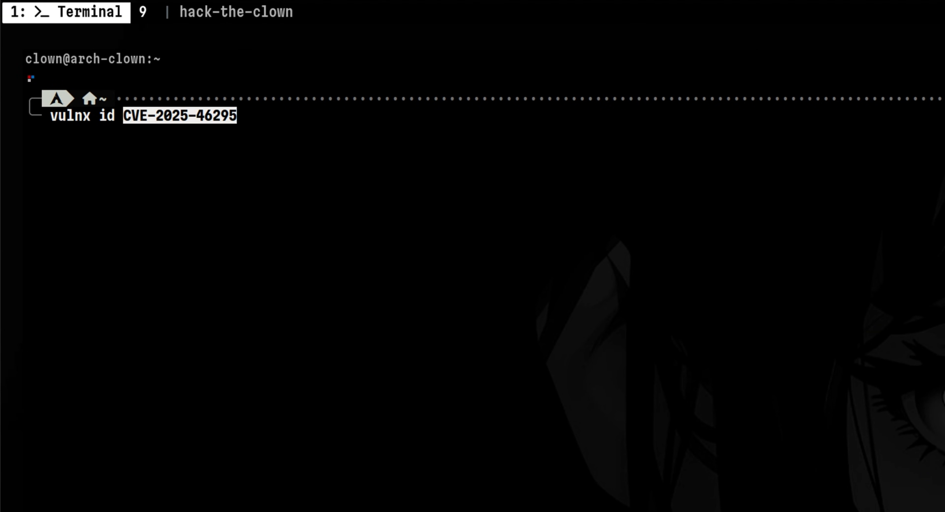
{"action": "key", "text": "Return"}
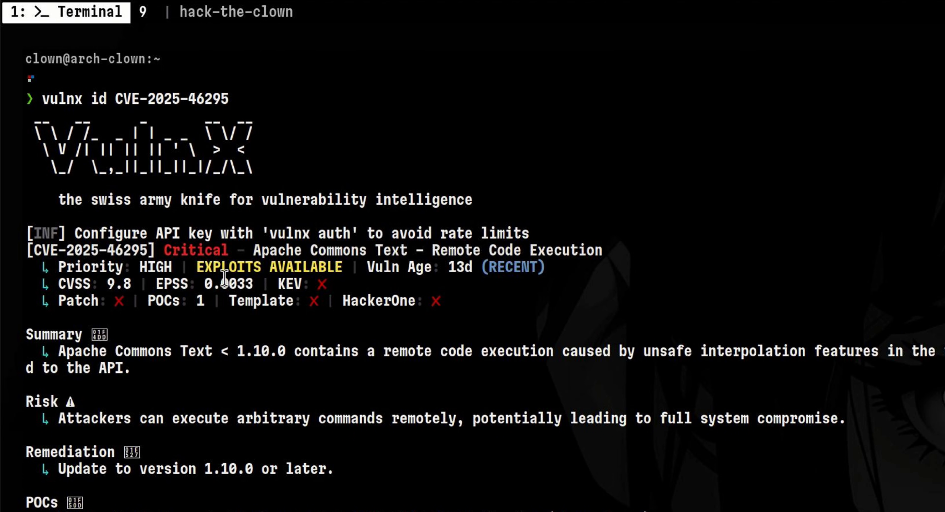
{"action": "scroll", "scroll_direction": "down", "scroll_amount": 3}
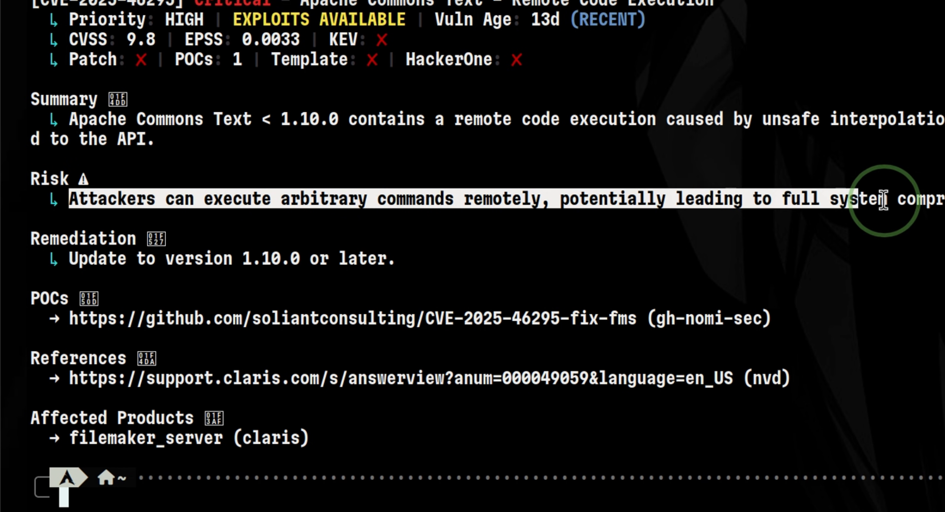
{"action": "mouse_move", "coordinate": [258, 275]}
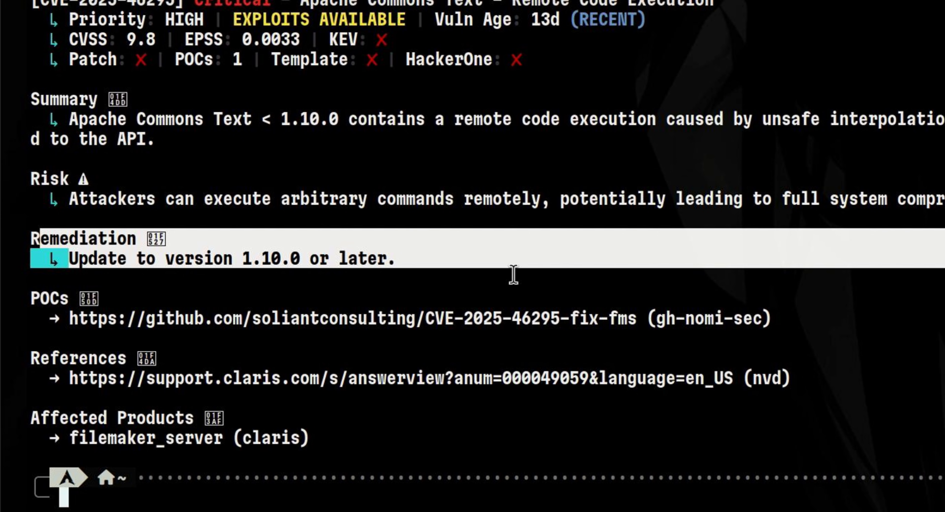
{"action": "mouse_move", "coordinate": [220, 337]}
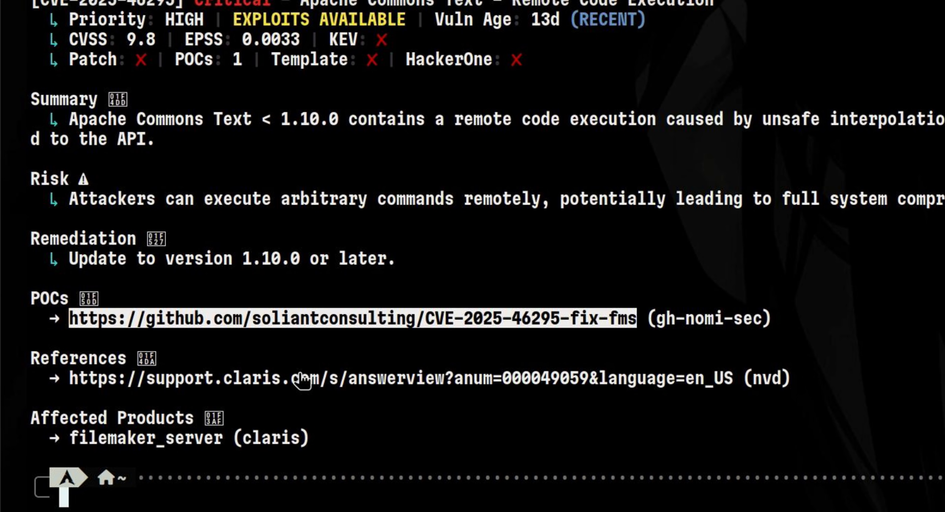
{"action": "left_click", "coordinate": [337, 391]}
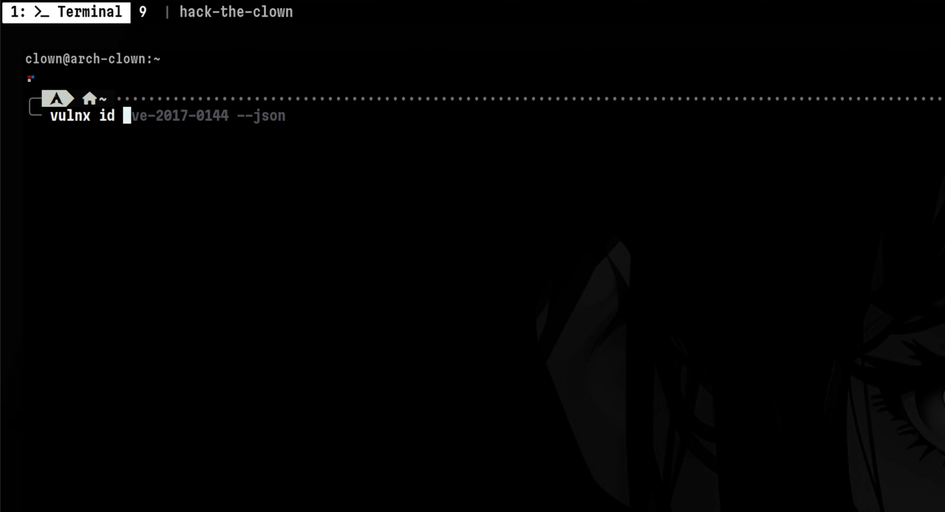
- Start an advanced vulnx search for 2025+ remote Microsoft CVEs with proofs of concept
{"action": "key", "text": "Return"}
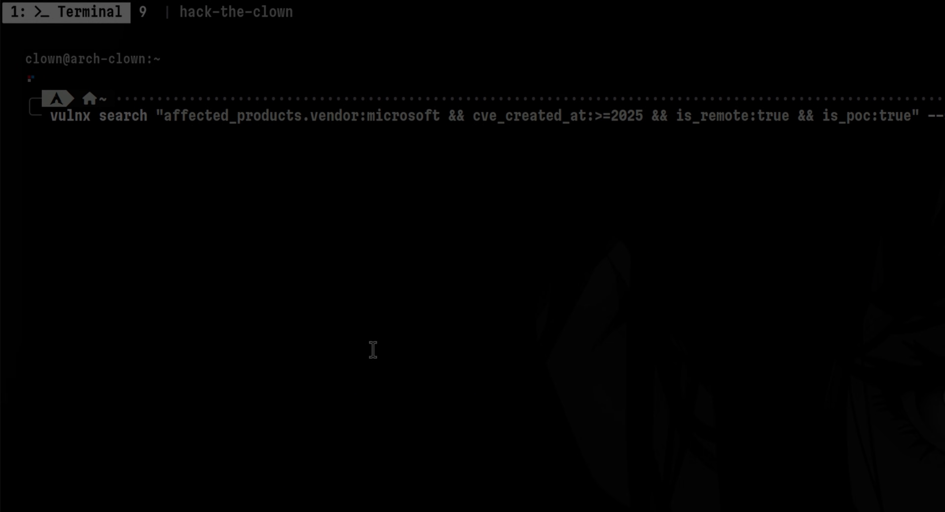
{"action": "mouse_move", "coordinate": [242, 125]}
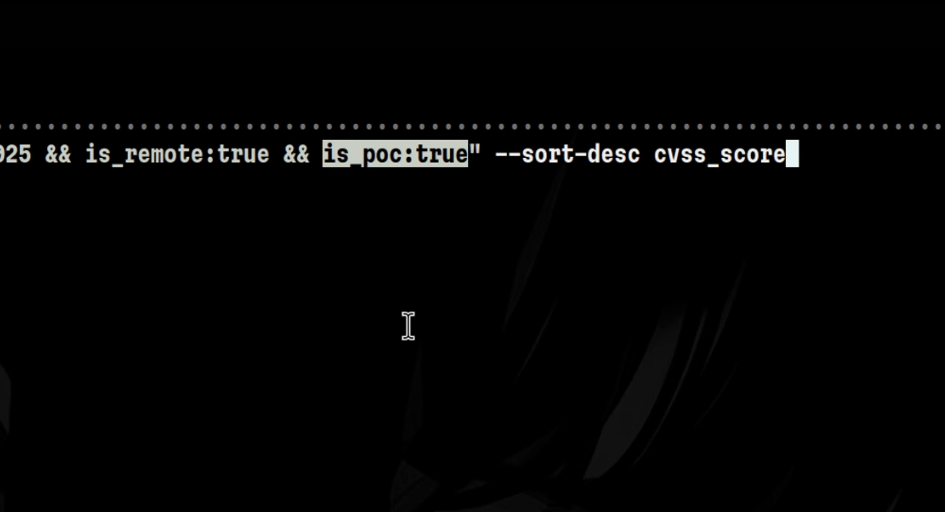
- Run the filtered Microsoft search with --sort-desc cvss_score and review the README search examples
{"action": "double_click", "coordinate": [567, 155]}
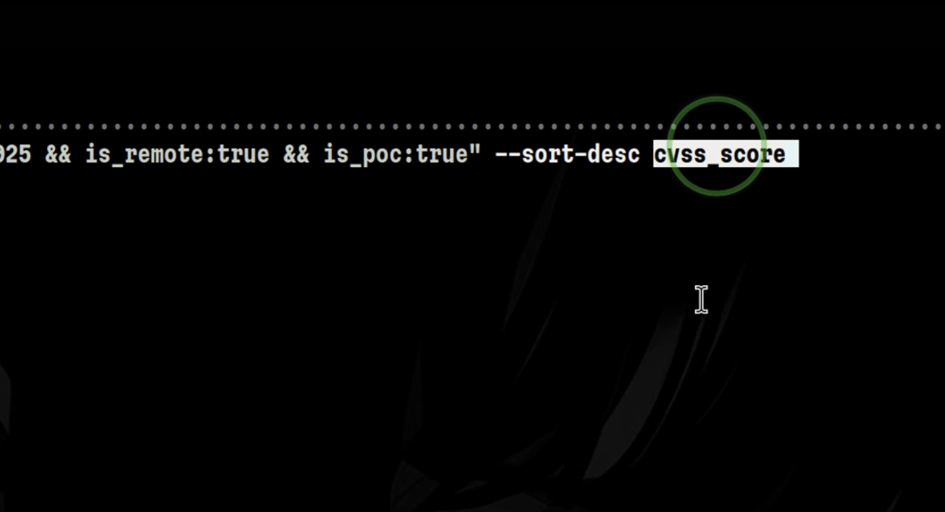
{"action": "key", "text": "Return"}
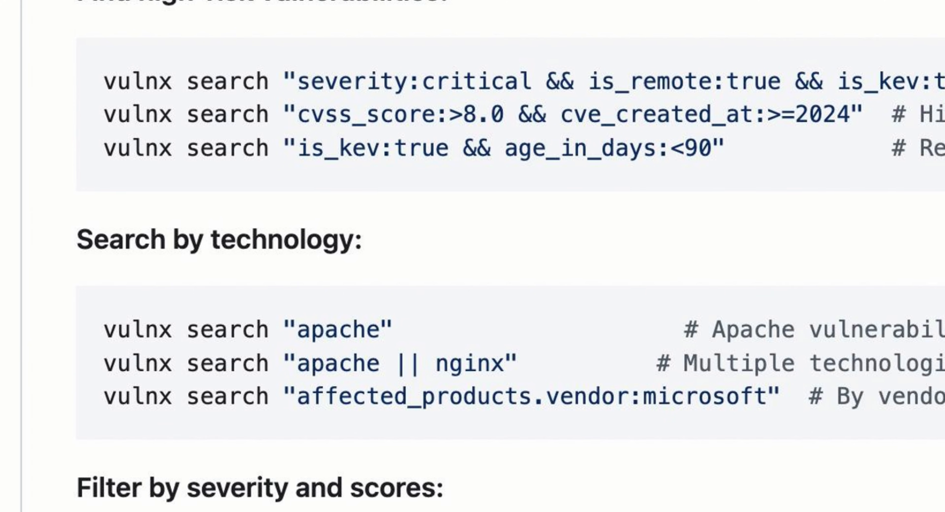
{"action": "scroll", "scroll_direction": "down", "scroll_amount": 3}
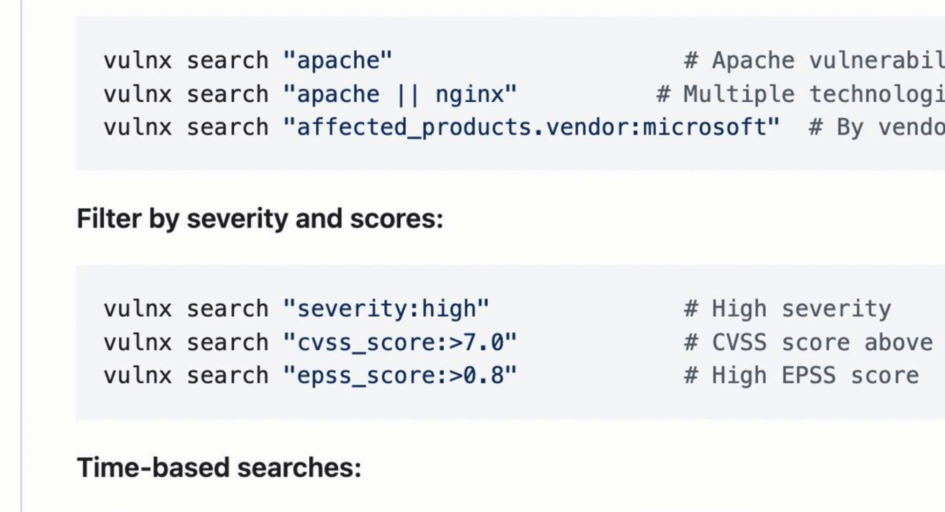